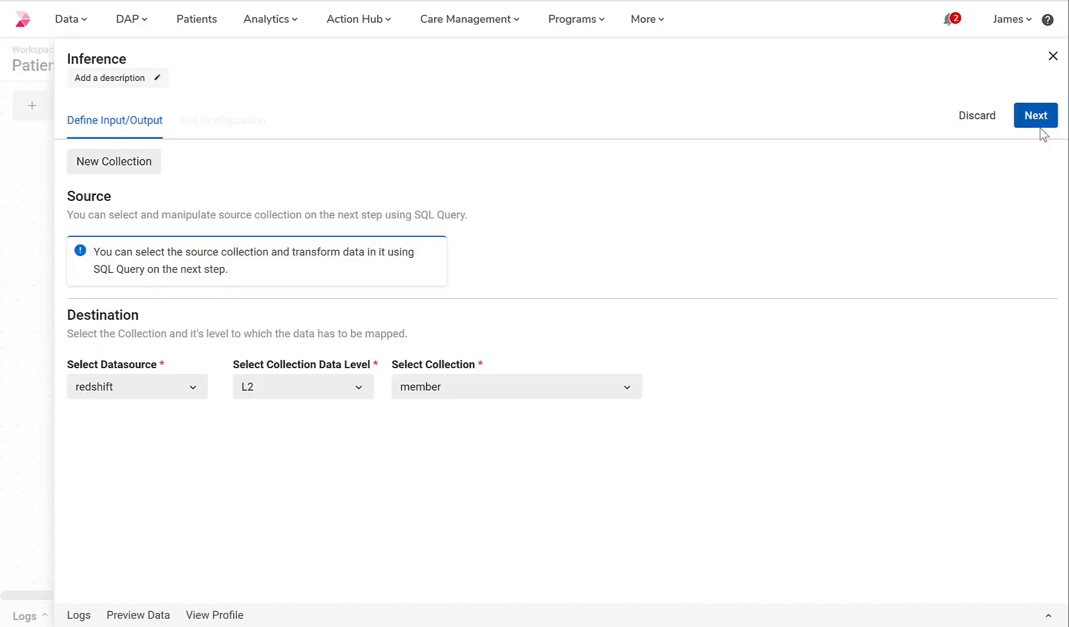
- Proceed to Add Configuration with redshift L2 member as the destination collection
{"action": "left_click", "coordinate": [1035, 115]}
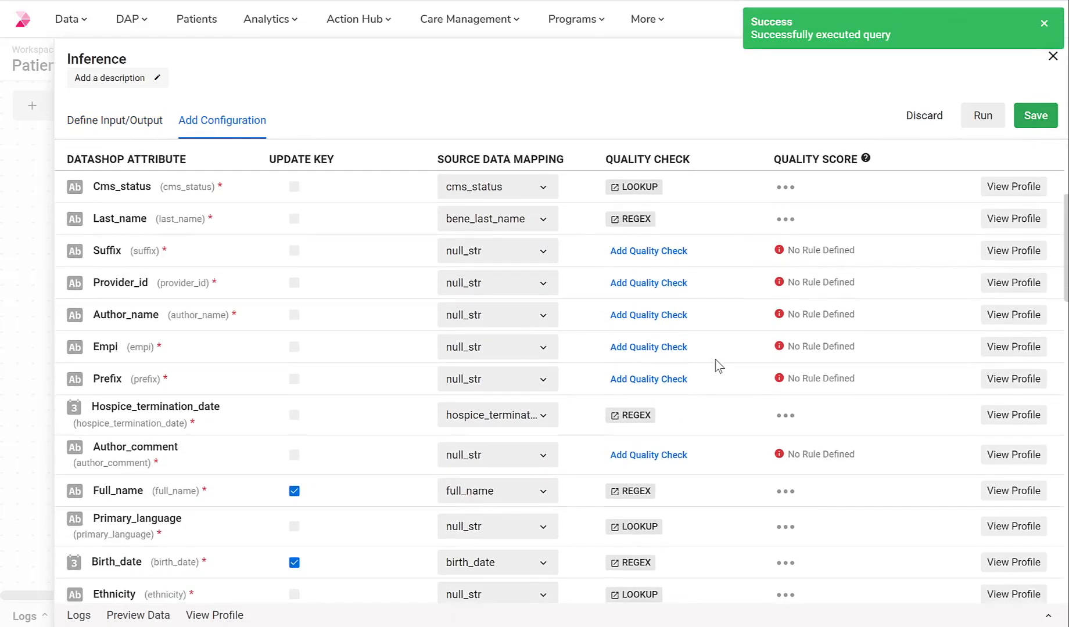
- Run the query so quality scores appear for mapped attributes like Birth_date and Cms_status
{"action": "left_click", "coordinate": [982, 115]}
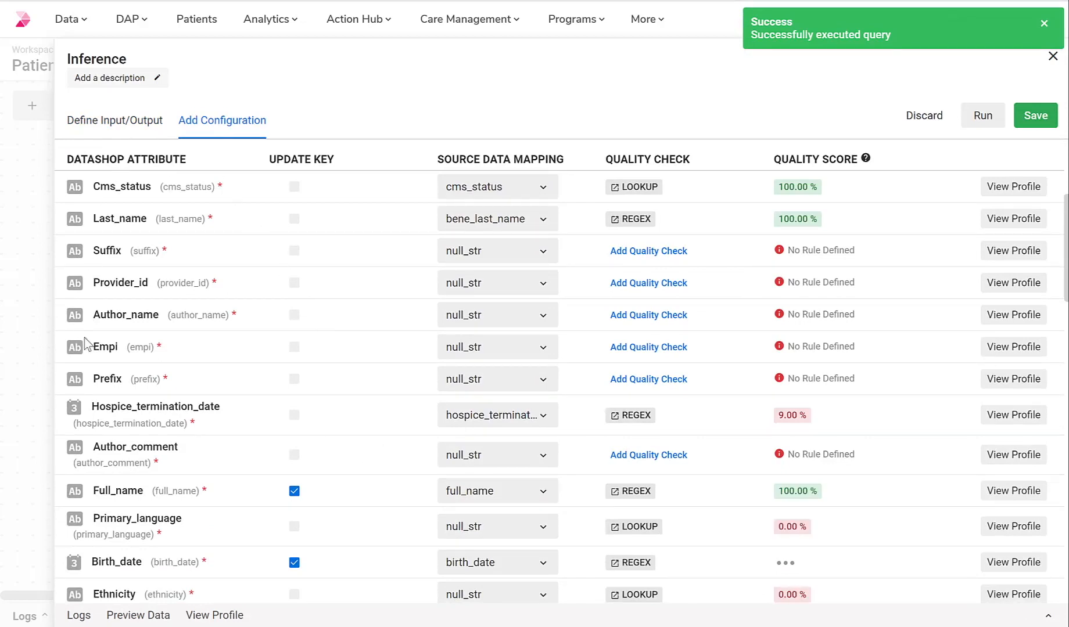
{"action": "mouse_move", "coordinate": [69, 491]}
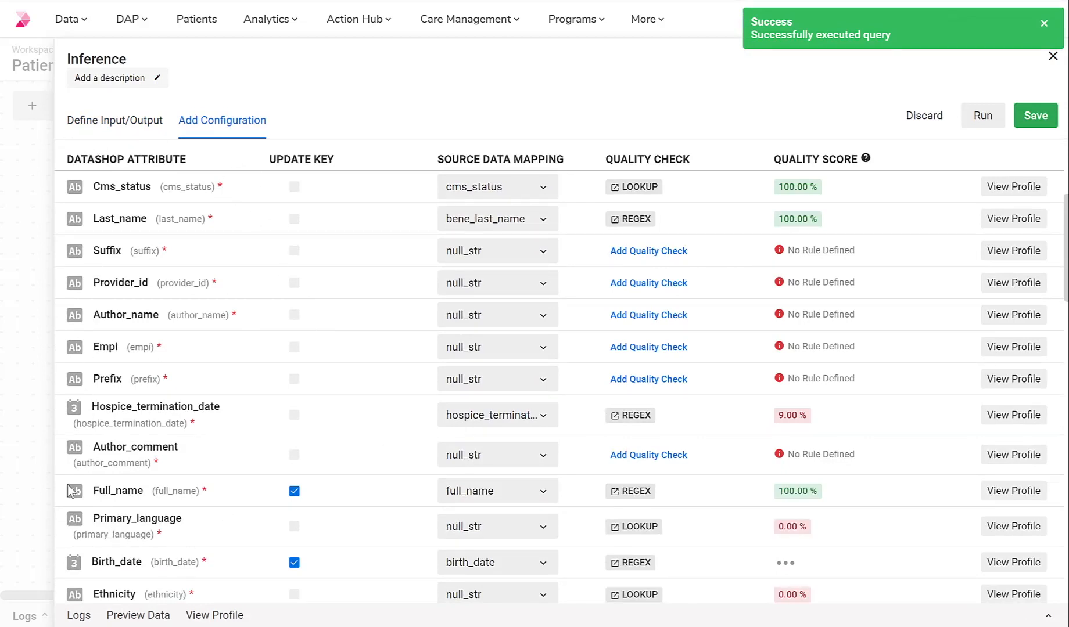
{"action": "left_click", "coordinate": [1043, 23]}
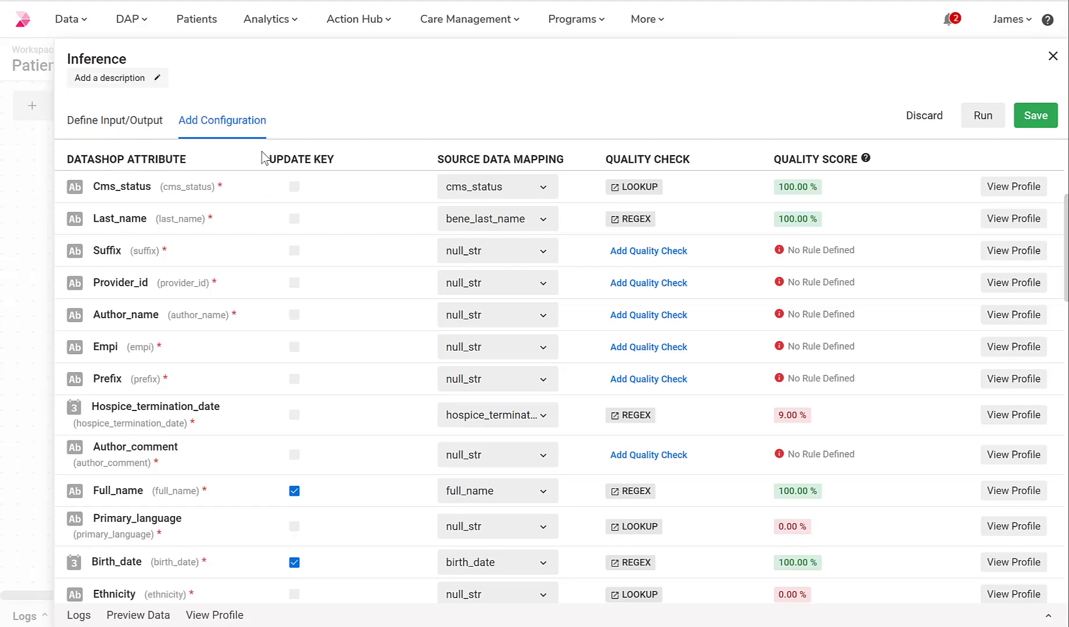
{"action": "mouse_move", "coordinate": [623, 198]}
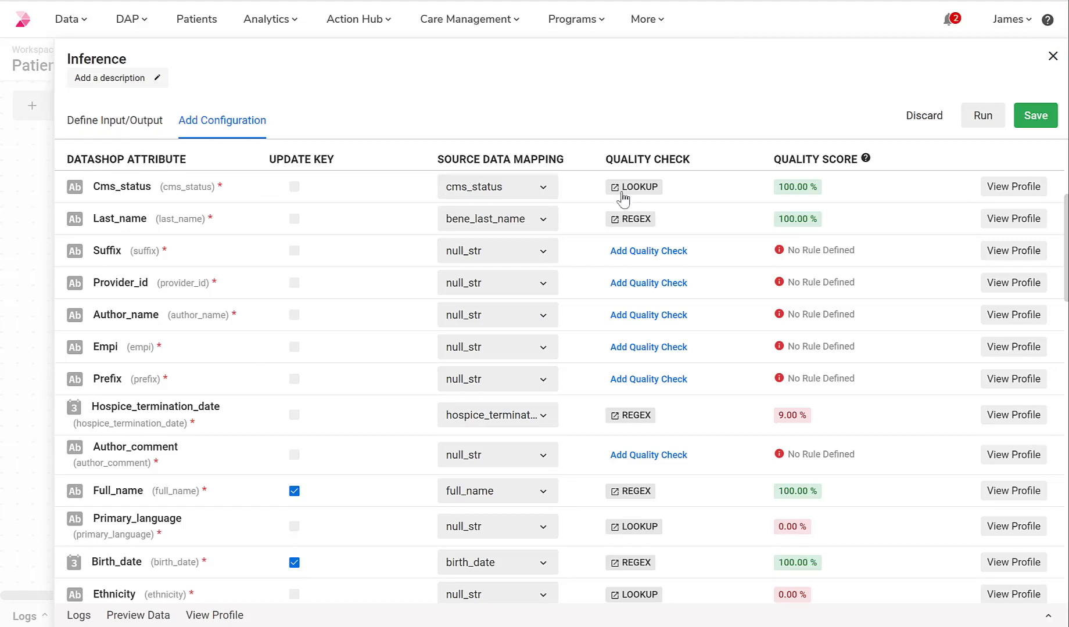
- Preview the Cms_status lookup codes, then view its data profile with frequencies and fill rate
{"action": "left_click", "coordinate": [634, 187]}
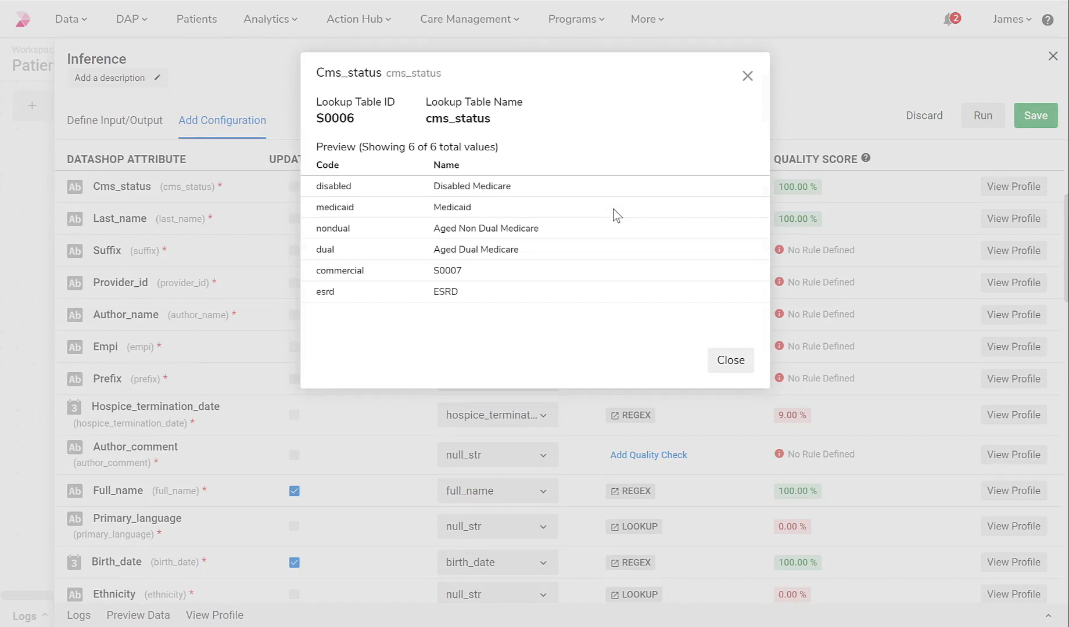
{"action": "mouse_move", "coordinate": [605, 210]}
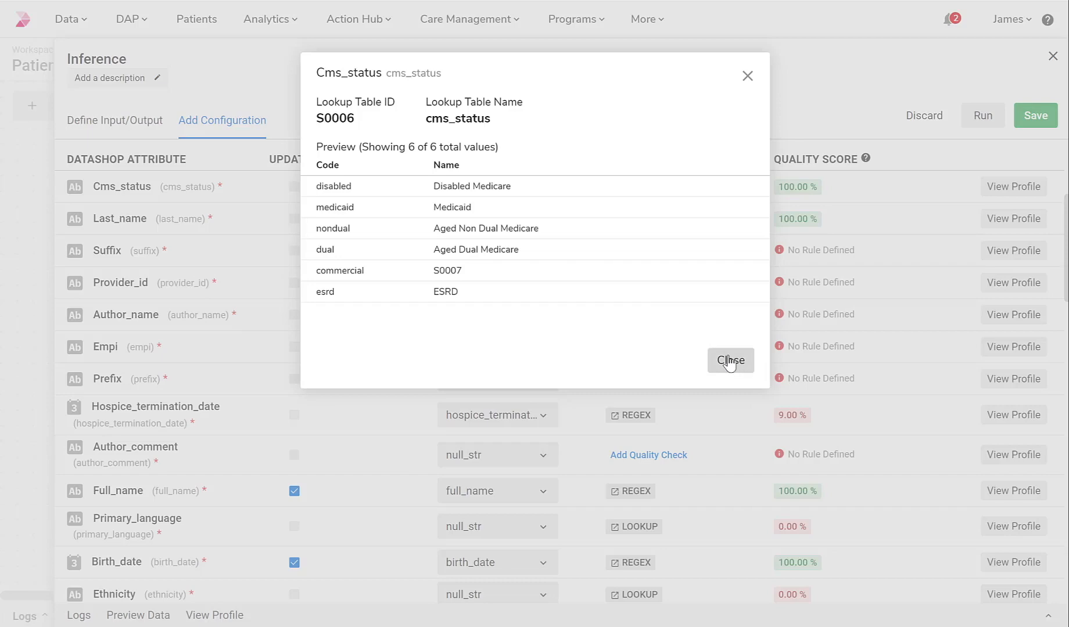
{"action": "left_click", "coordinate": [730, 360]}
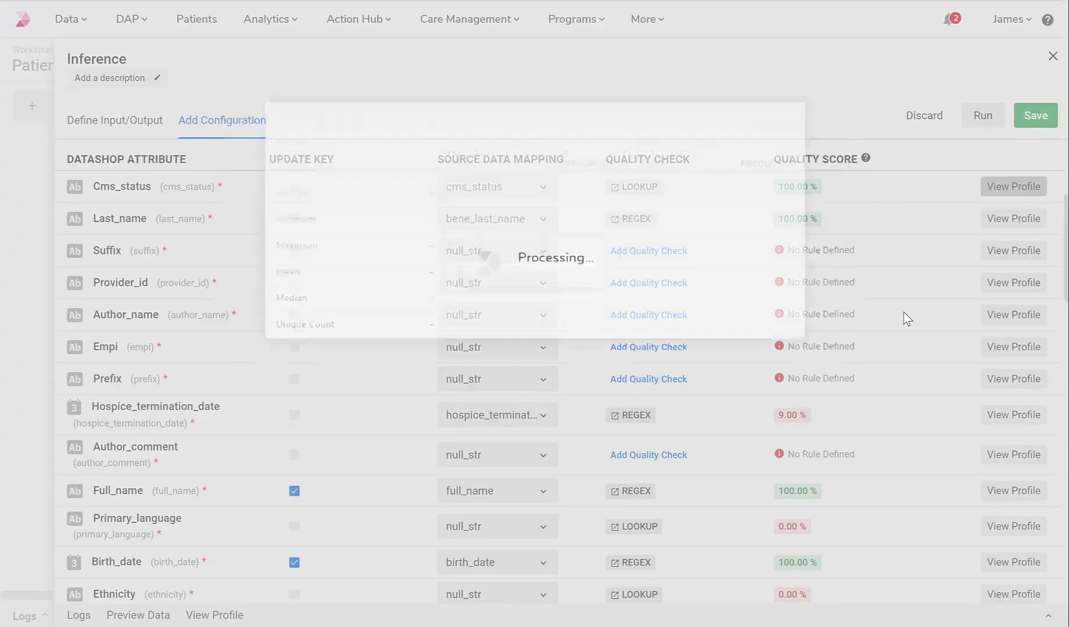
{"action": "left_click", "coordinate": [1013, 186]}
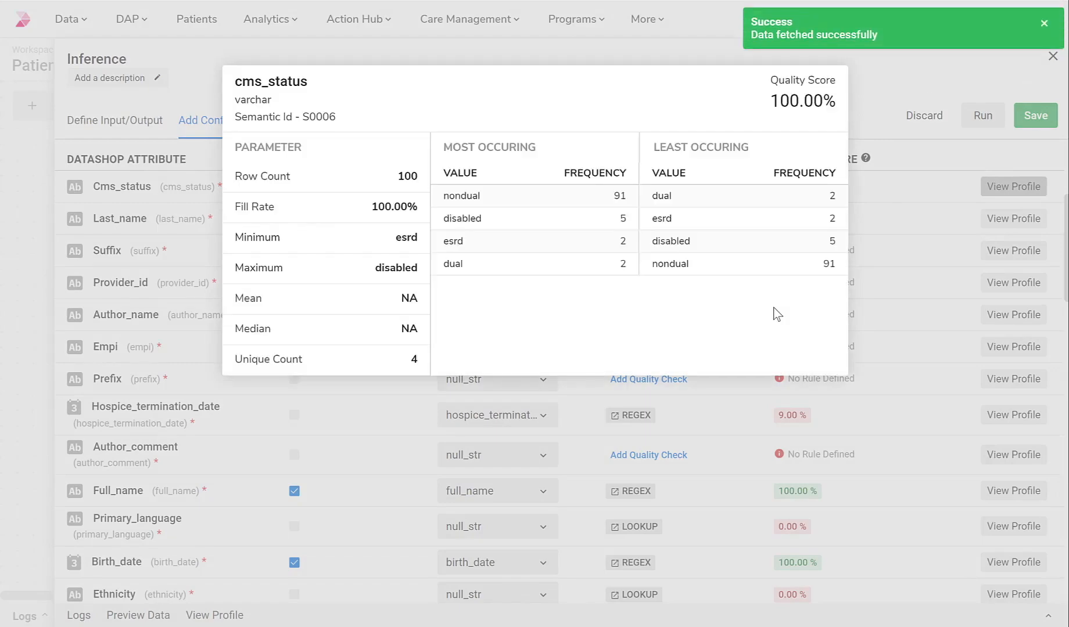
{"action": "mouse_move", "coordinate": [434, 203]}
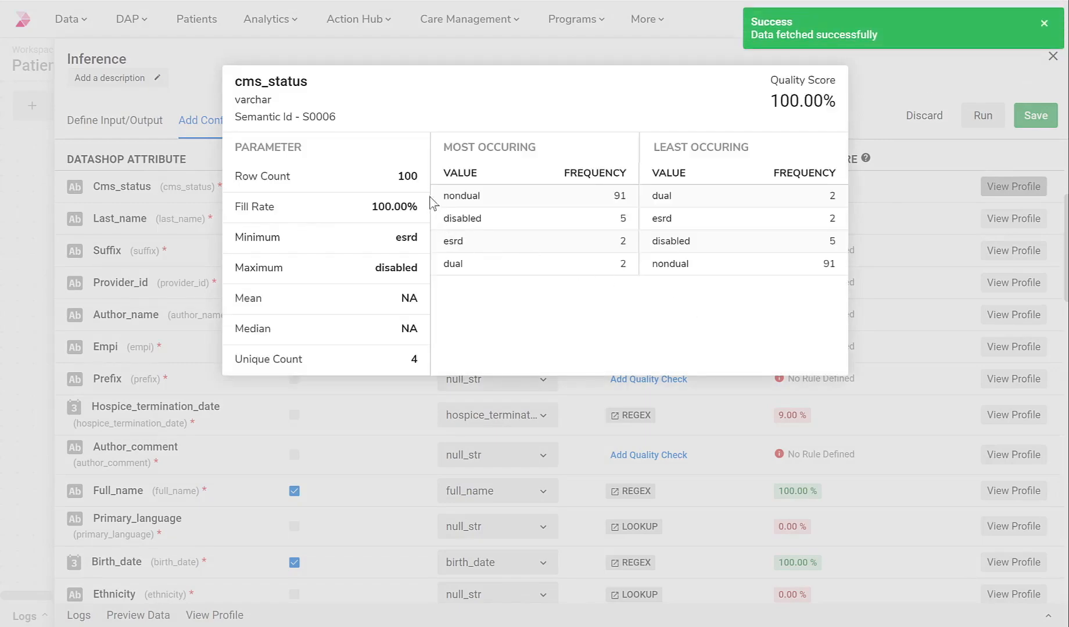
- Inspect the date-format regex rule behind Hospice_termination_date's quality check
{"action": "left_click", "coordinate": [630, 415]}
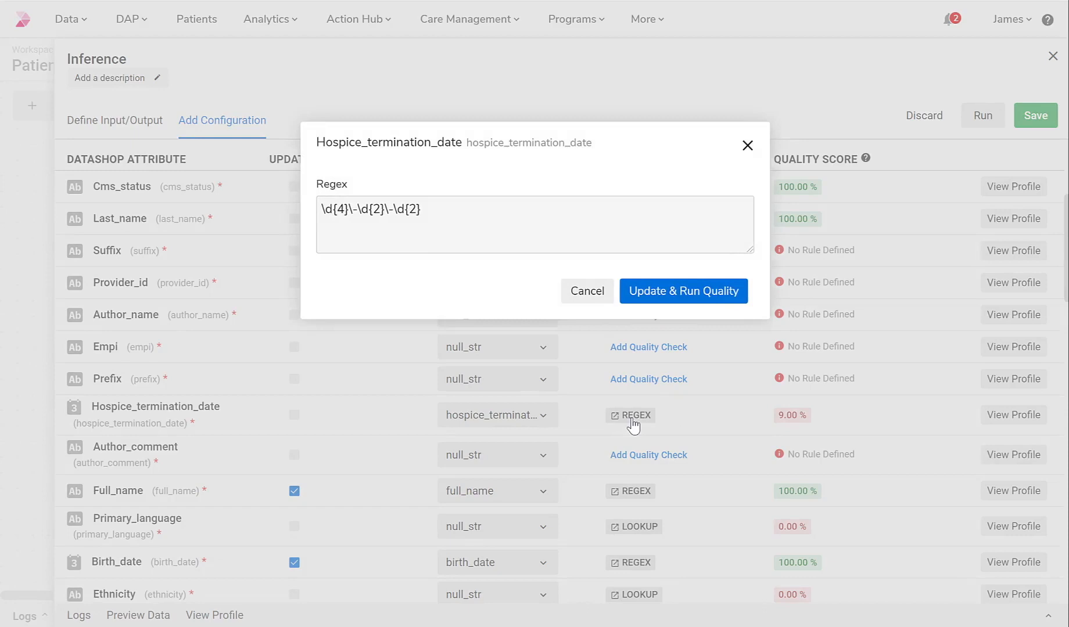
{"action": "mouse_move", "coordinate": [401, 222]}
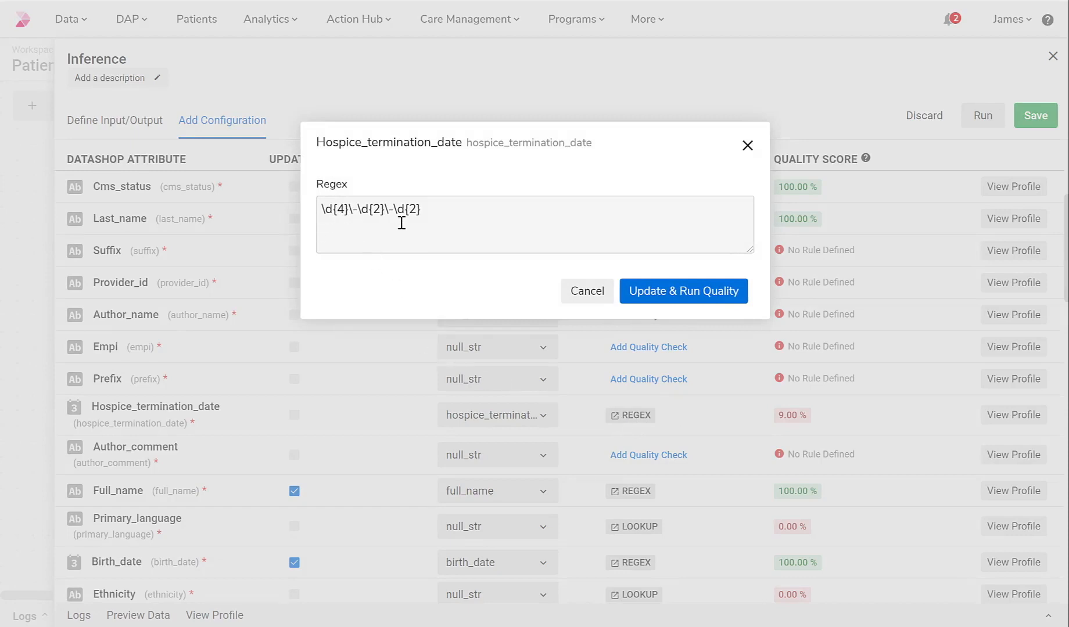
{"action": "left_click", "coordinate": [587, 292]}
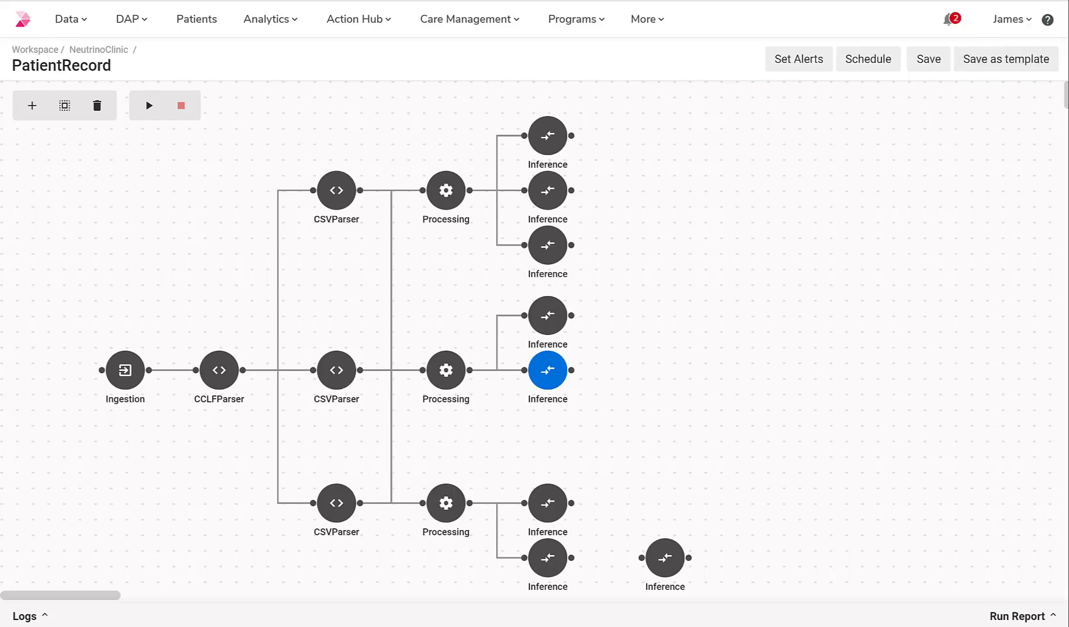
{"action": "mouse_move", "coordinate": [1005, 58]}
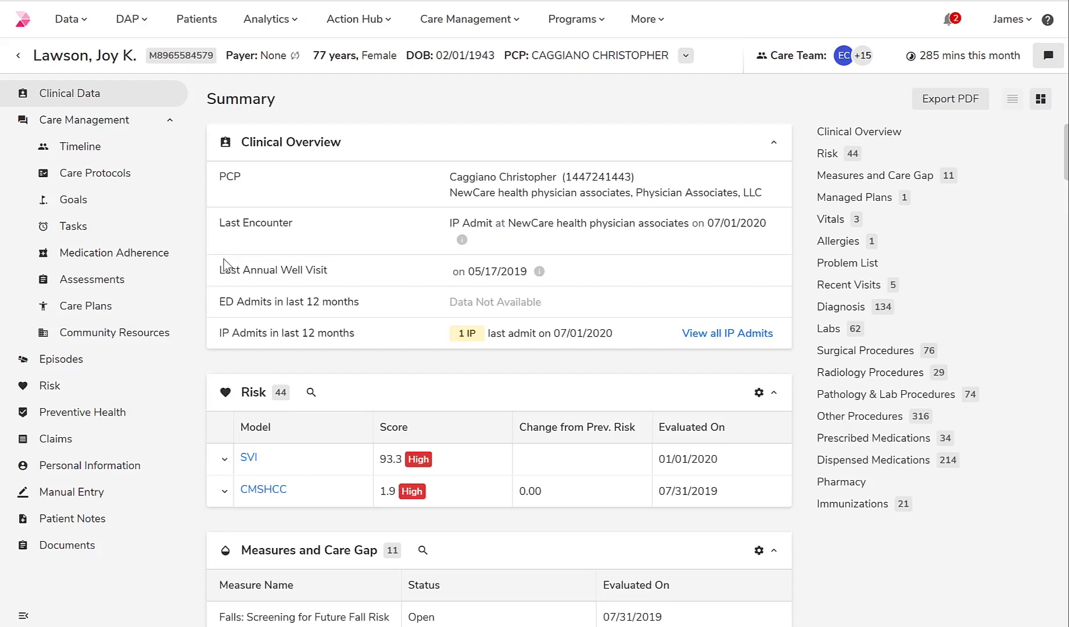
{"action": "mouse_move", "coordinate": [229, 267]}
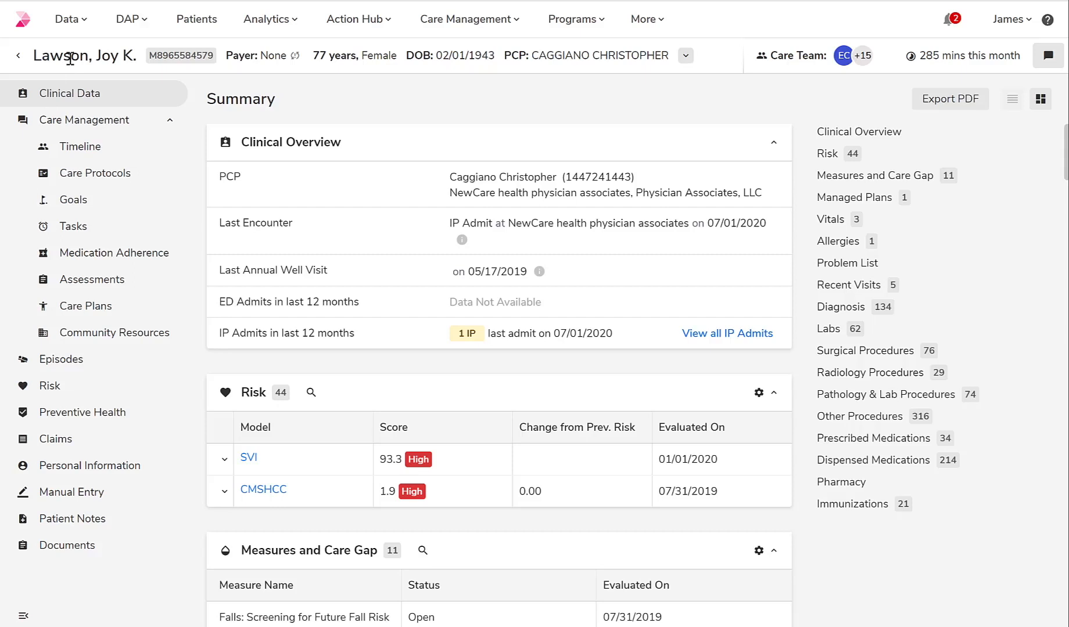
{"action": "mouse_move", "coordinate": [182, 73]}
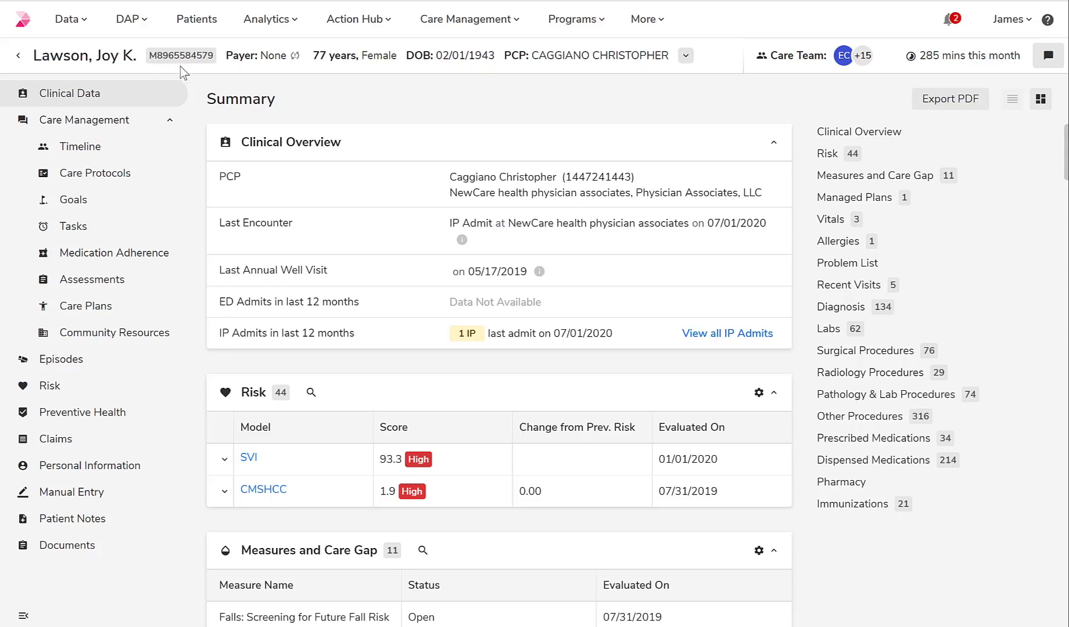
{"action": "mouse_move", "coordinate": [263, 63]}
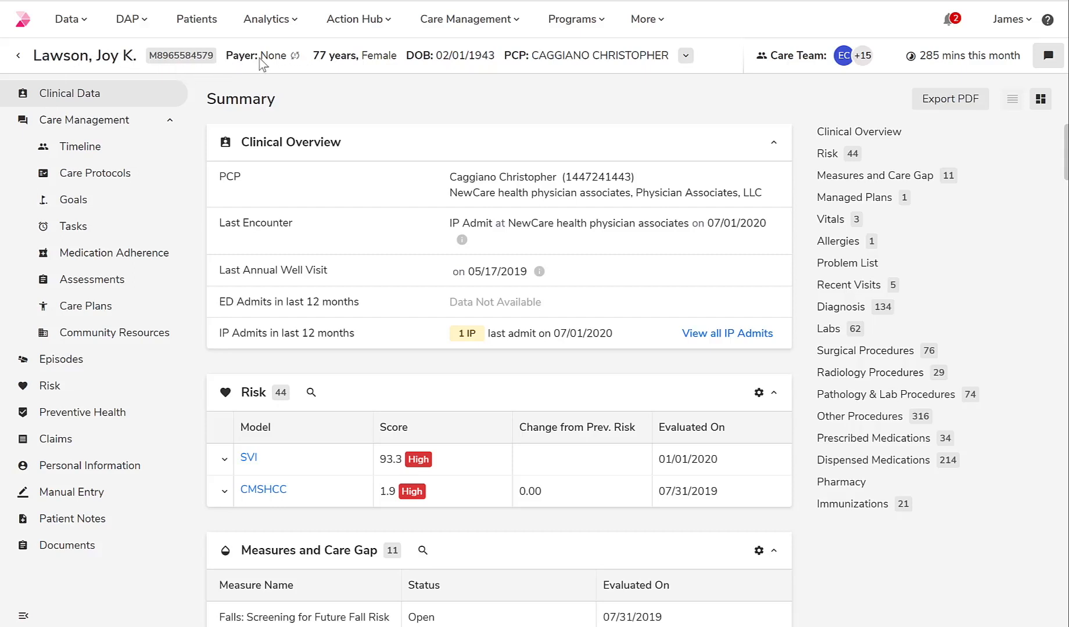
{"action": "mouse_move", "coordinate": [277, 73]}
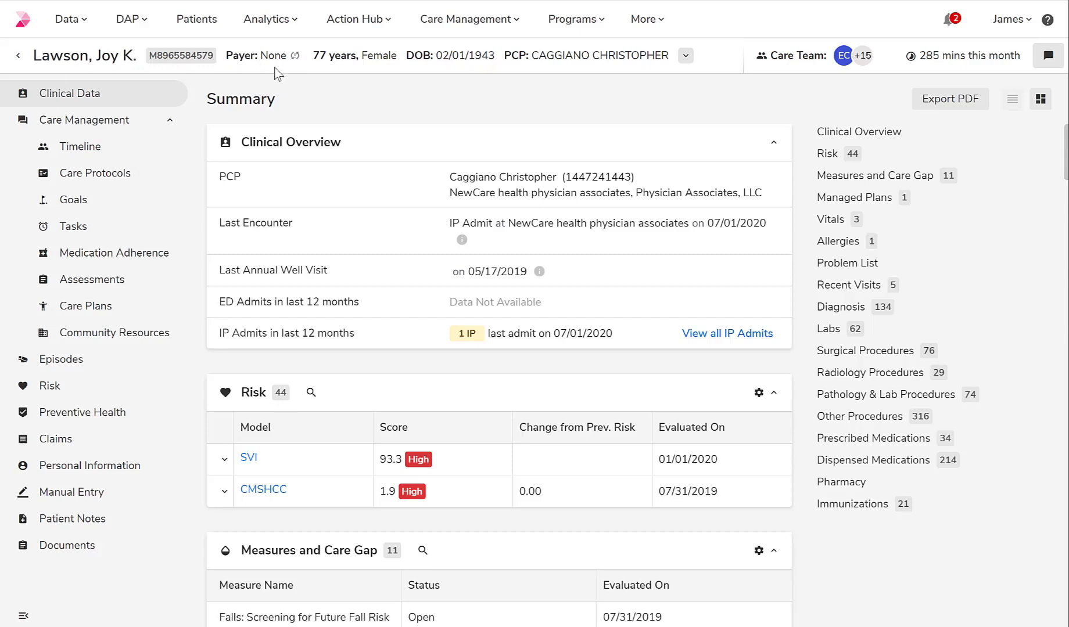
{"action": "mouse_move", "coordinate": [415, 87]}
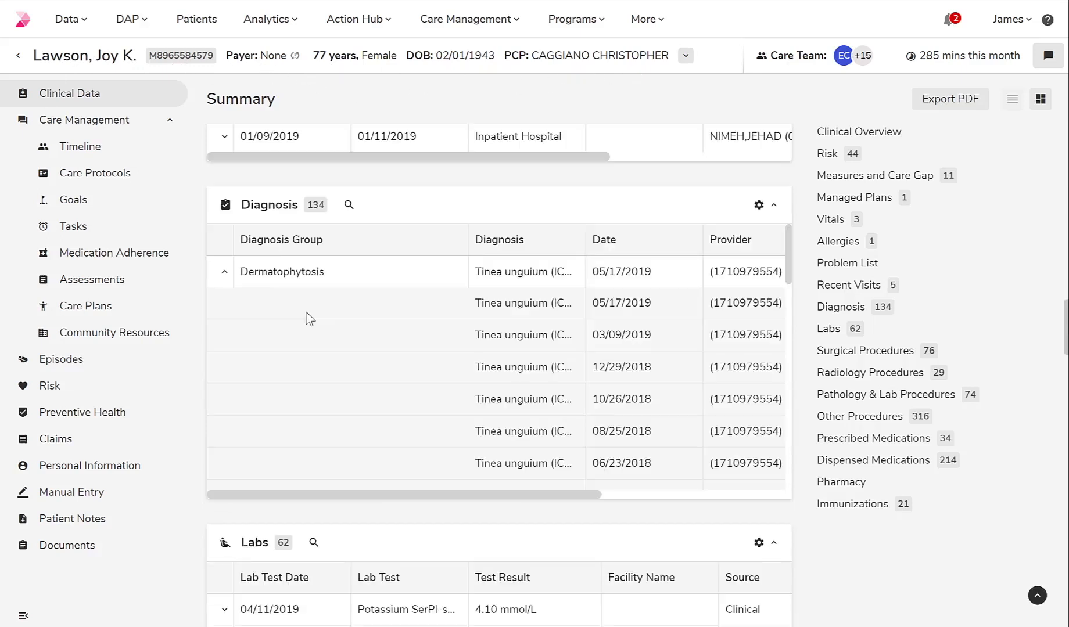
{"action": "mouse_move", "coordinate": [508, 284]}
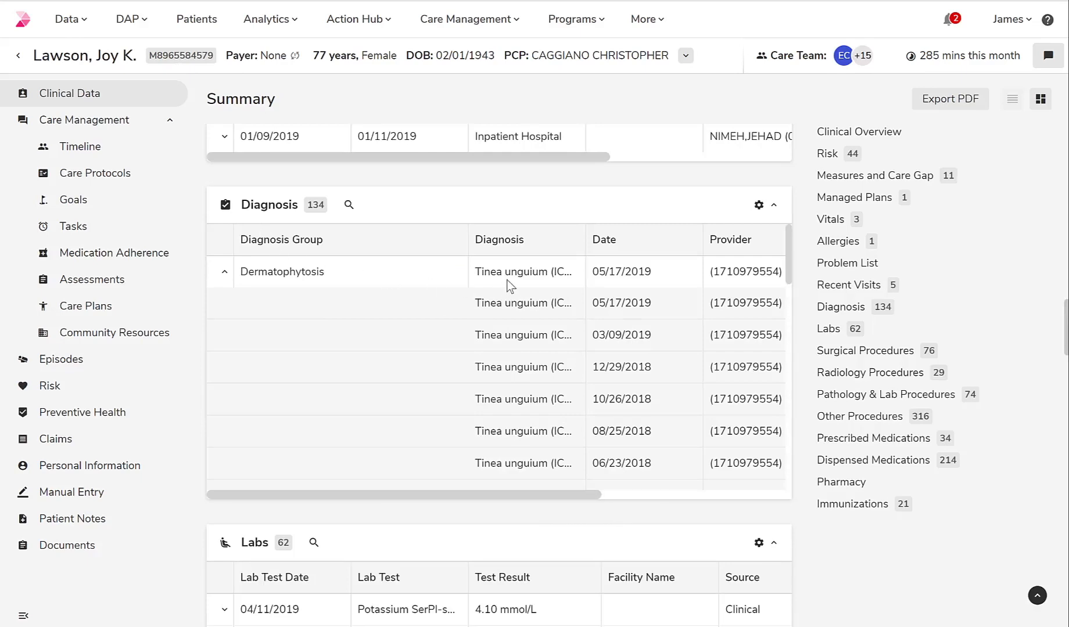
- Scroll through the Diagnosis card's expanded Dermatophytosis rows before rolling them up
{"action": "scroll", "scroll_direction": "down", "scroll_amount": 3}
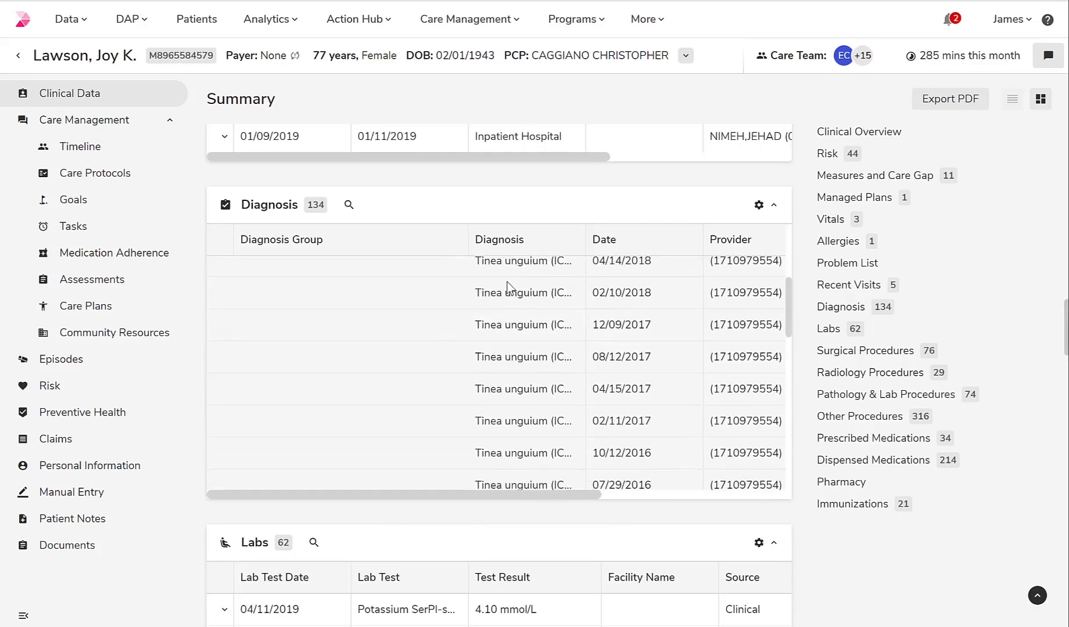
{"action": "scroll", "scroll_direction": "up", "scroll_amount": 3}
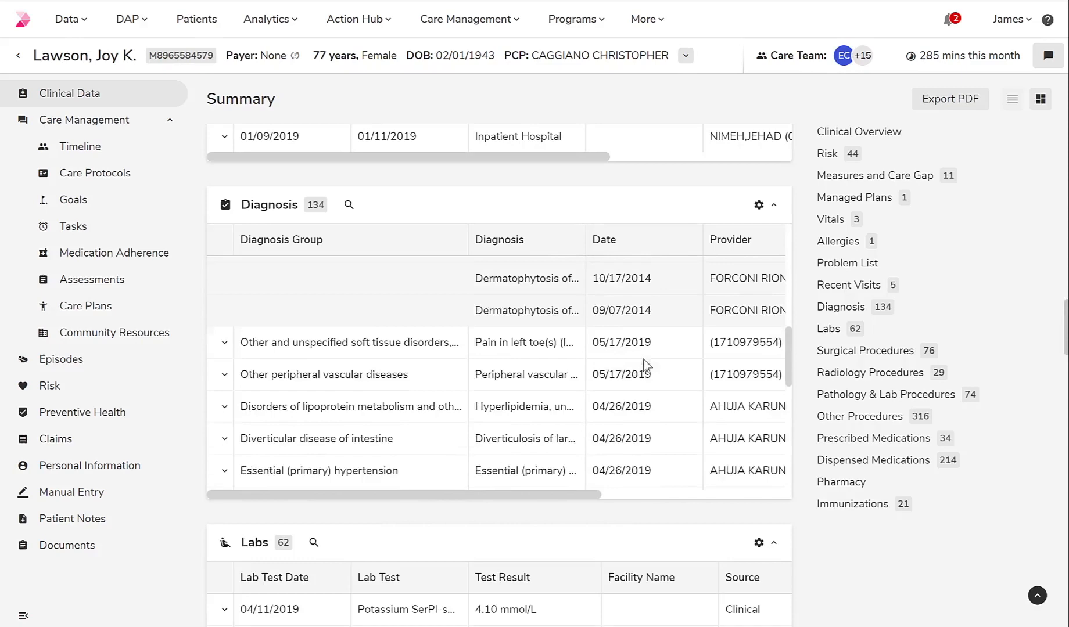
{"action": "scroll", "scroll_direction": "up", "scroll_amount": 3}
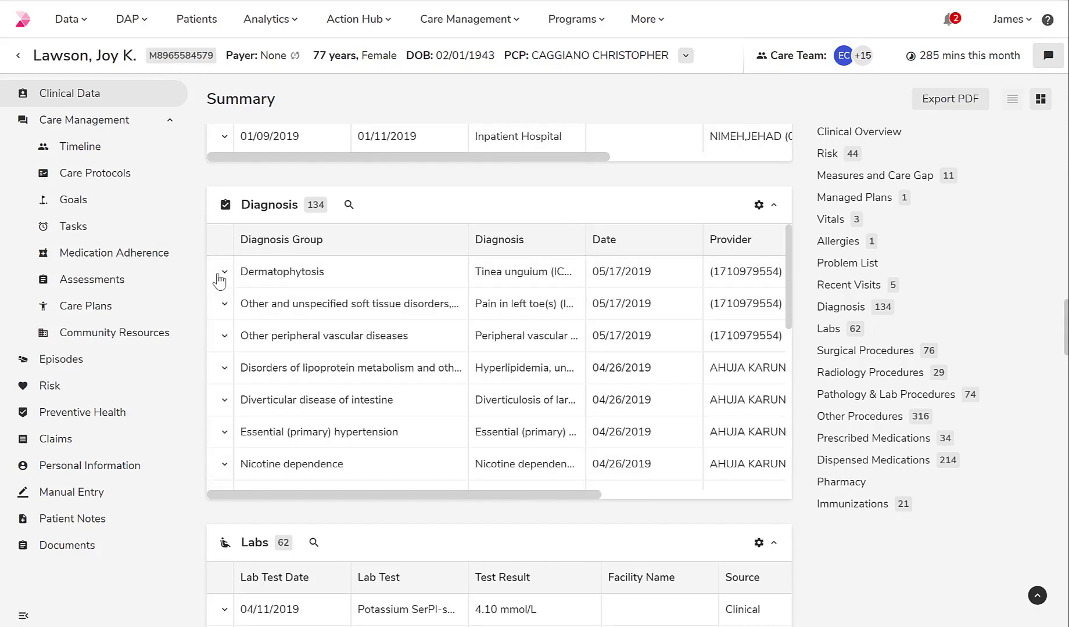
{"action": "mouse_move", "coordinate": [344, 300]}
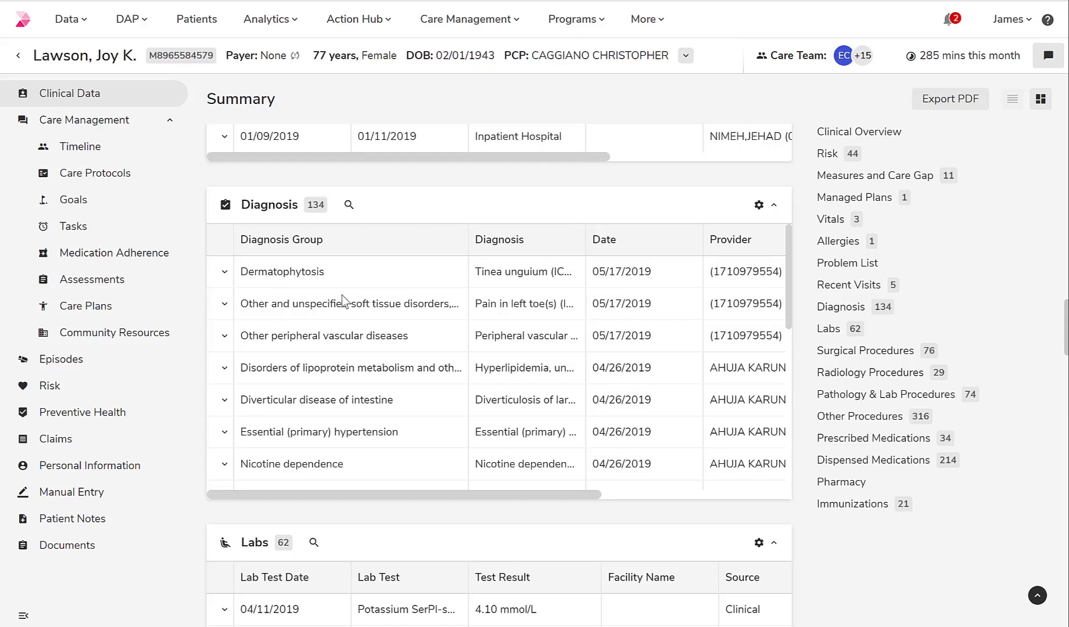